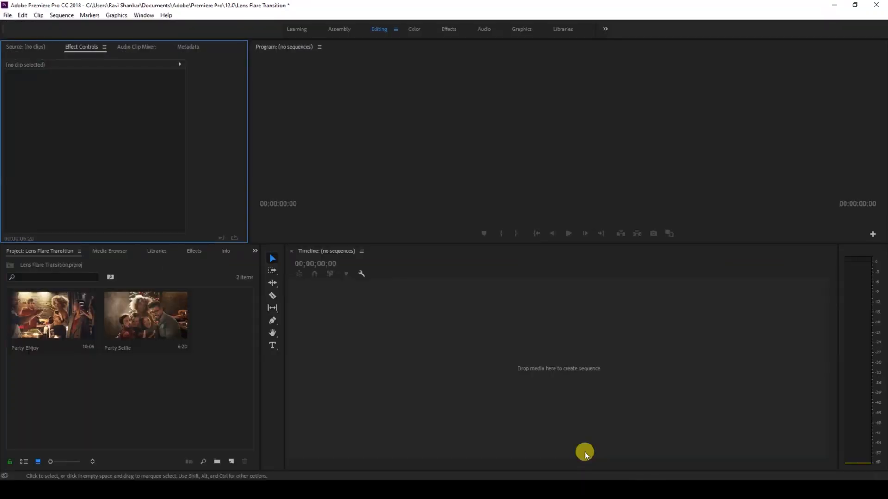
Build a sequence from the Party Selfie and Party ENjoy clips on the empty timeline
left_click(145, 315)
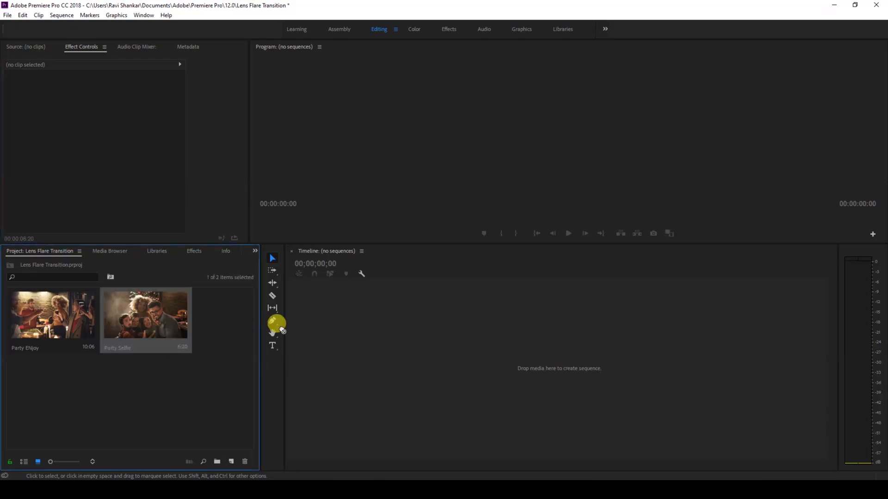
left_click_drag(144, 313, 491, 360)
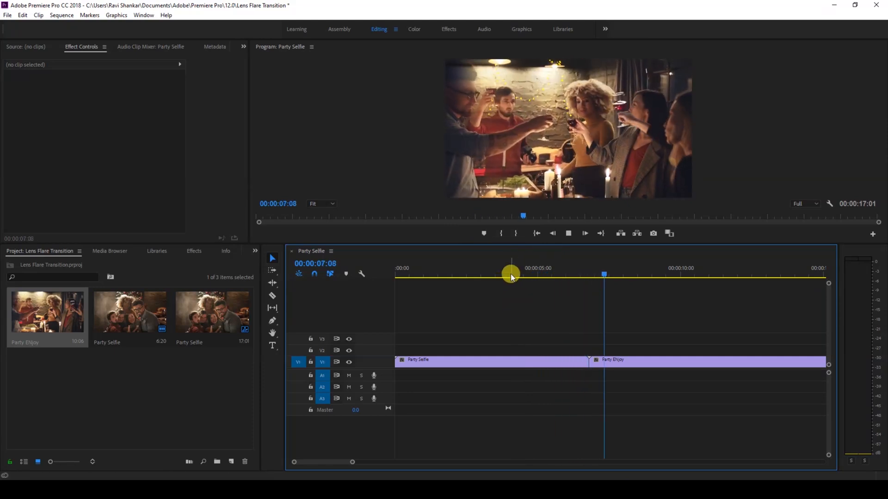
Scrub through both clips and park the playhead at the cut between them
left_click_drag(510, 275, 547, 275)
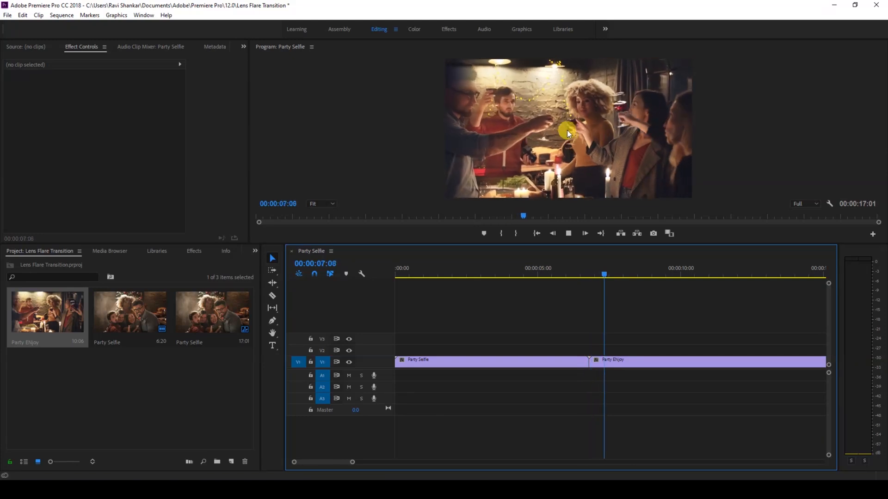
left_click_drag(603, 273, 662, 273)
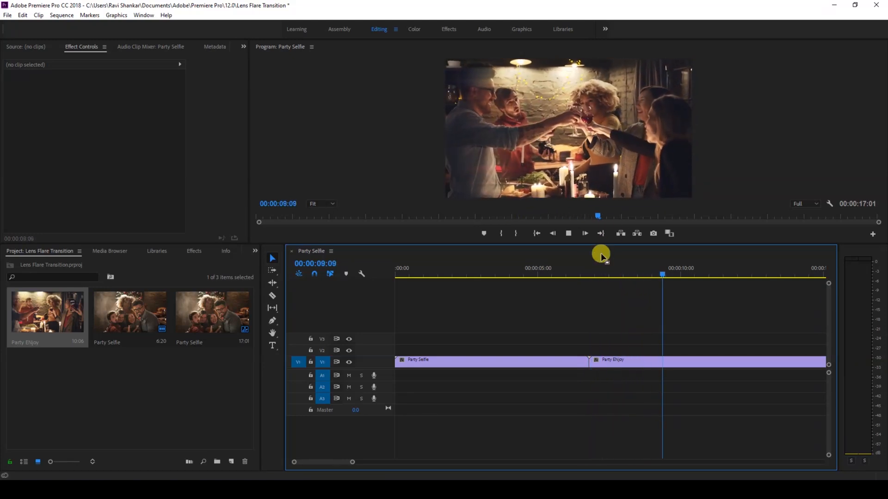
left_click_drag(661, 275, 593, 280)
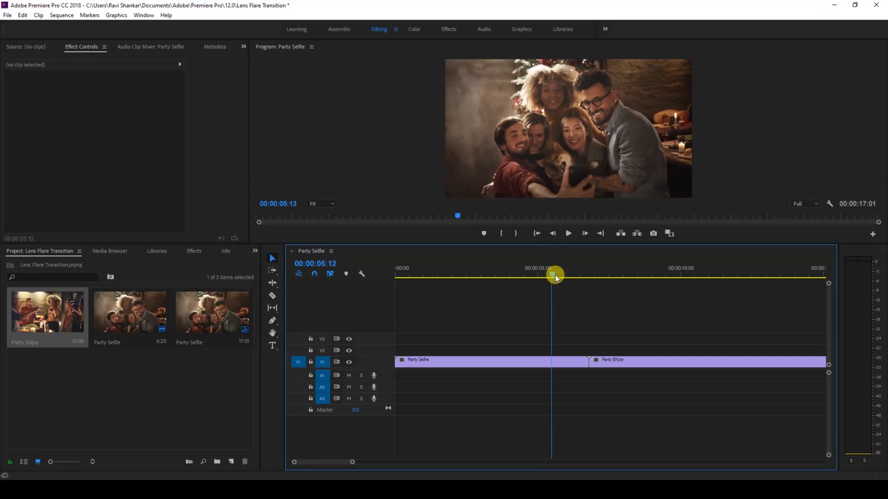
left_click_drag(554, 276, 571, 276)
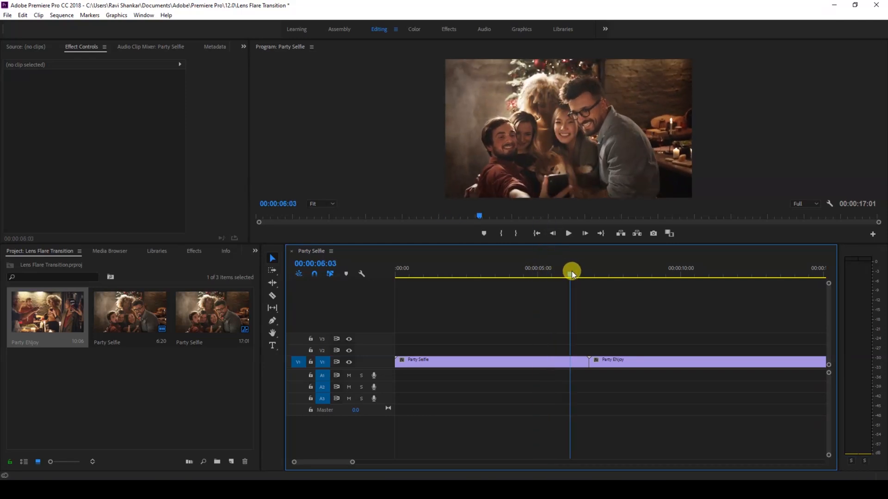
left_click_drag(571, 272, 588, 279)
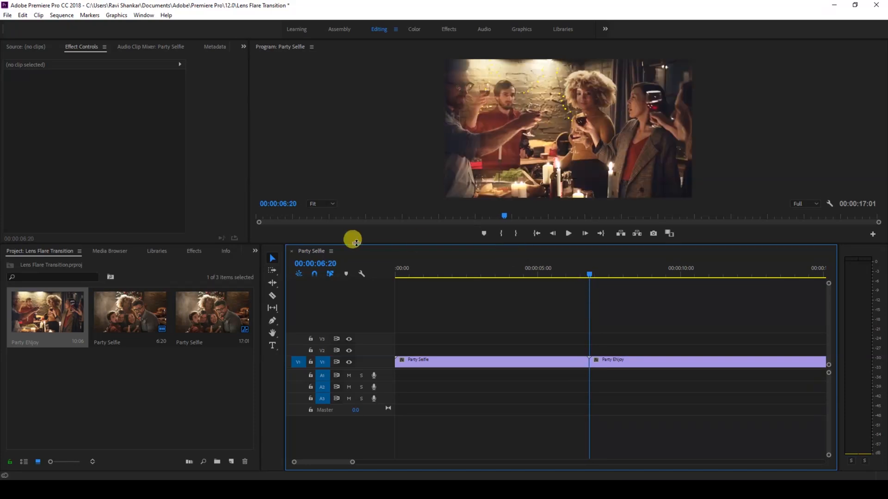
mouse_move(101, 418)
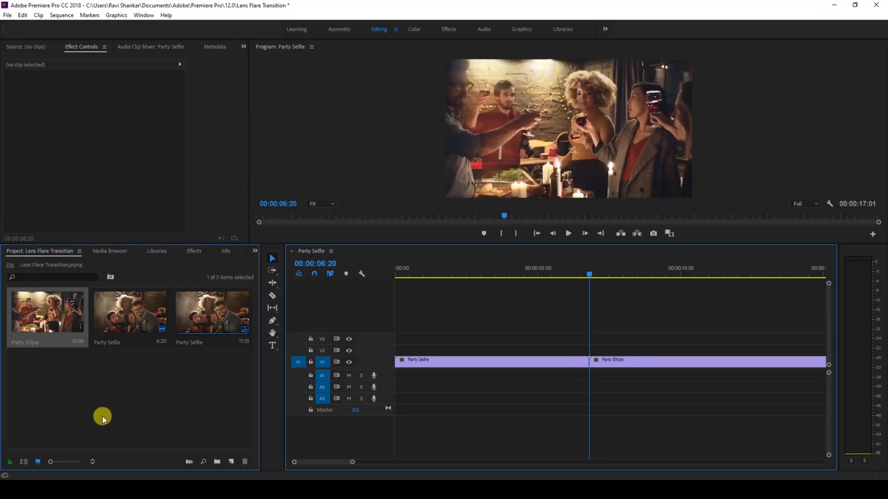
Create a new adjustment layer from the Project panel with default settings
right_click(101, 416)
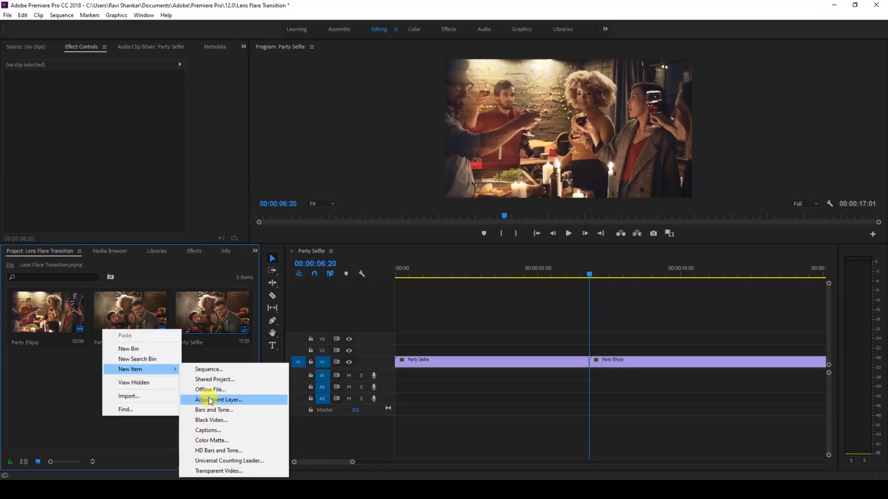
left_click(218, 399)
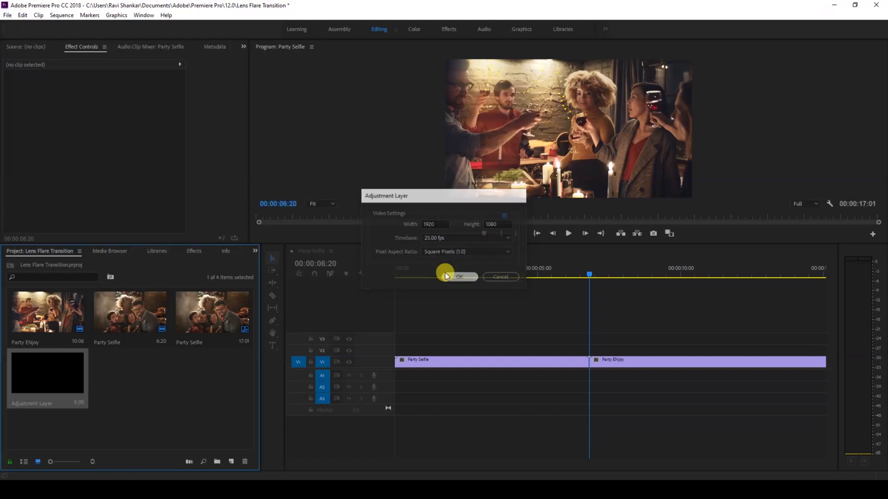
left_click(459, 277)
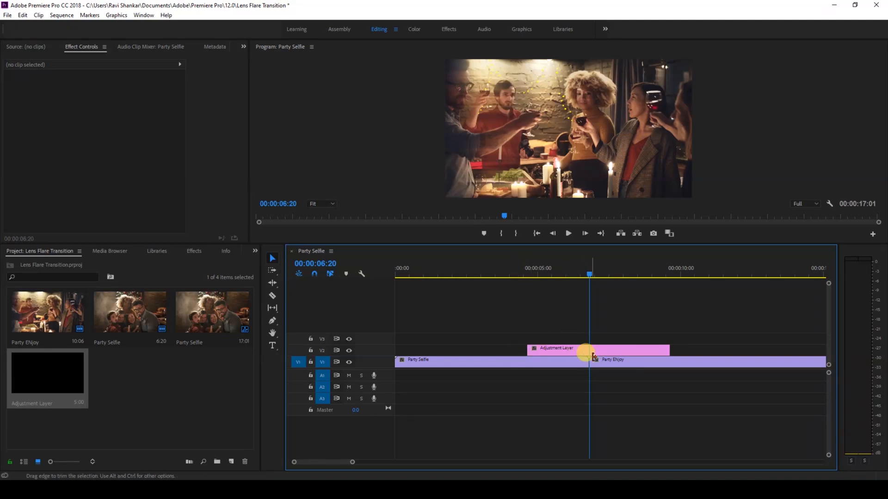
Trim the adjustment layer on V2 to a short span around the cut
left_click(566, 348)
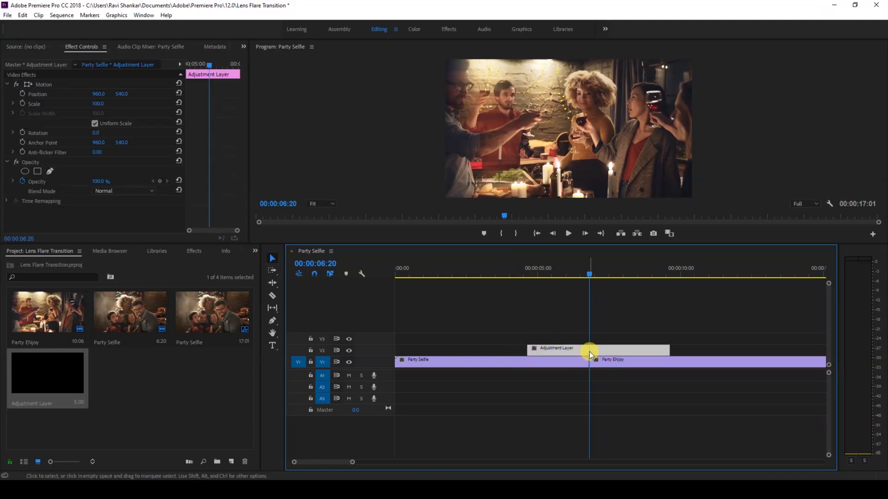
mouse_move(589, 351)
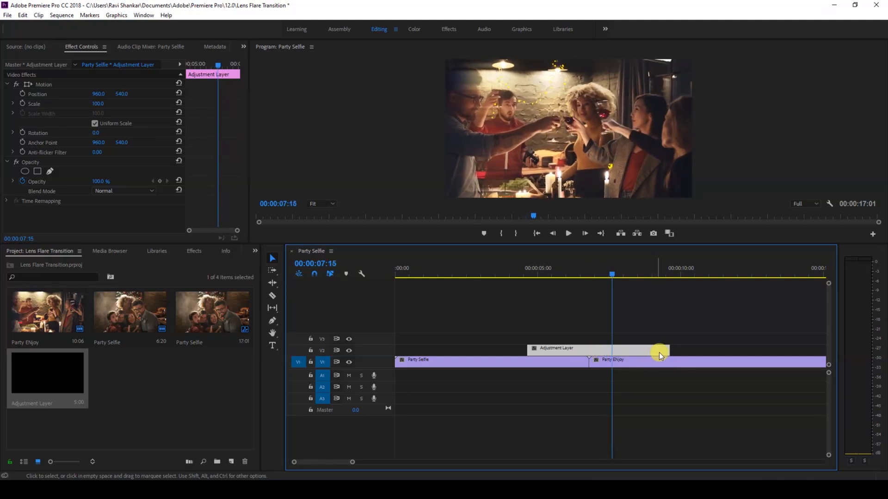
left_click_drag(659, 349, 608, 349)
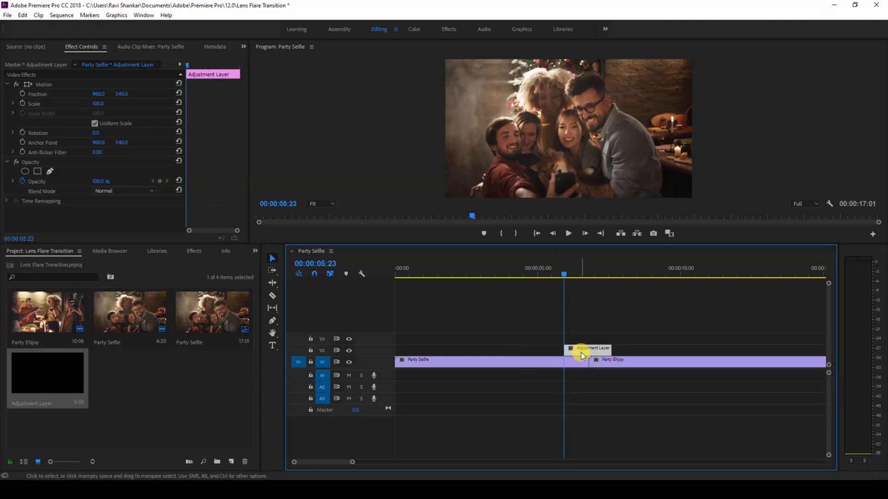
Find Lens Flare in the Effects panel and apply it to the adjustment layer
left_click(193, 251)
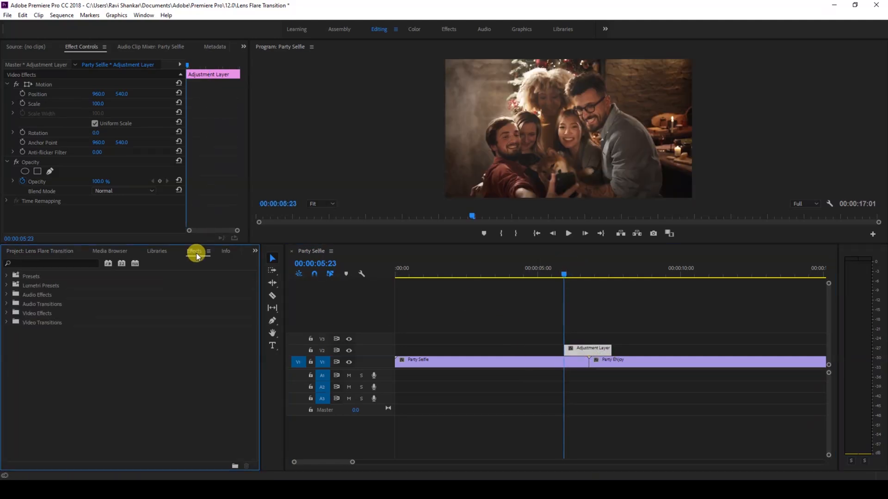
left_click(194, 250)
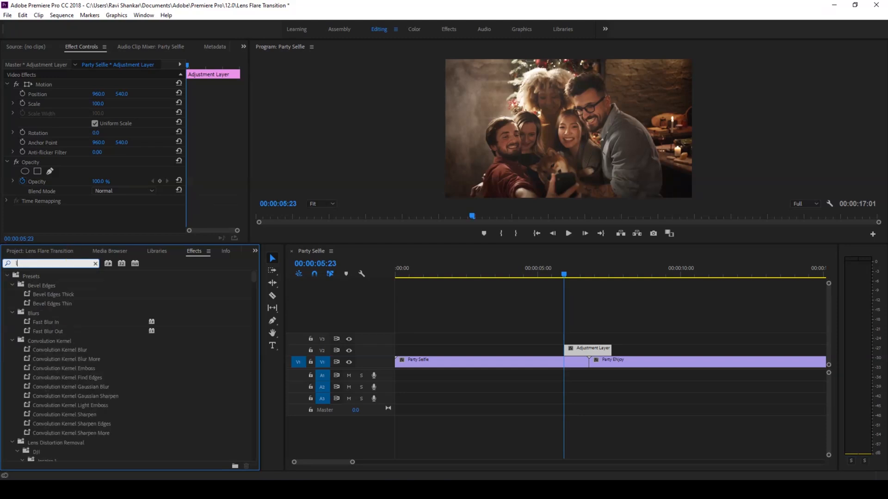
type("lens flare")
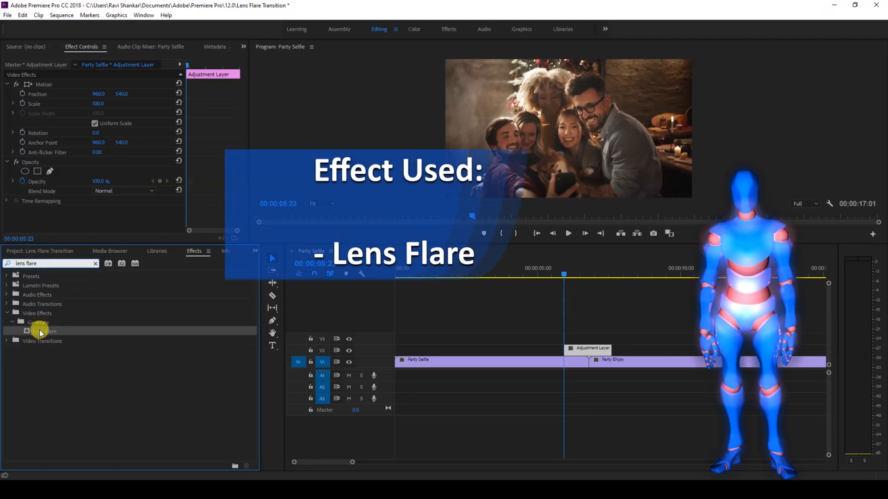
left_click_drag(40, 331, 589, 357)
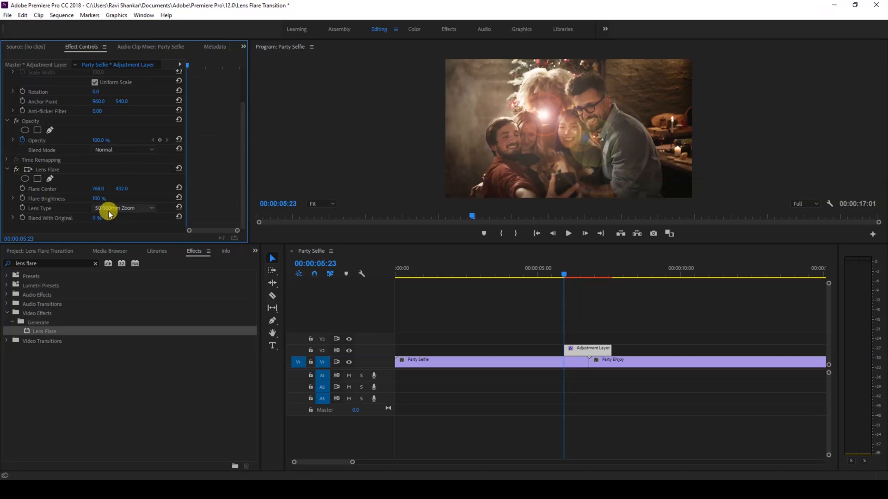
mouse_move(107, 212)
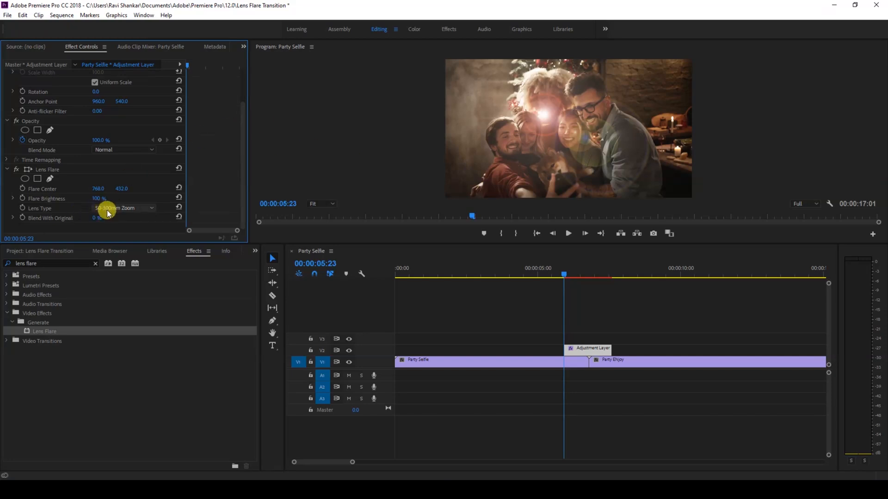
mouse_move(107, 213)
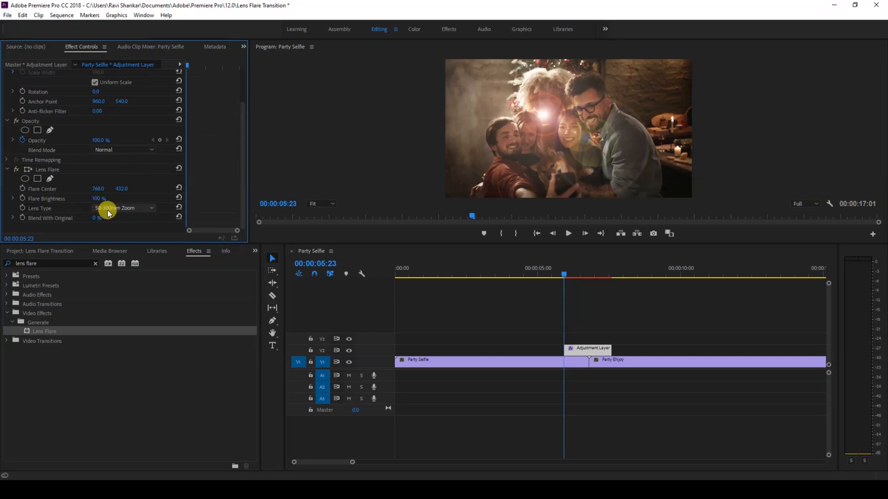
left_click(122, 208)
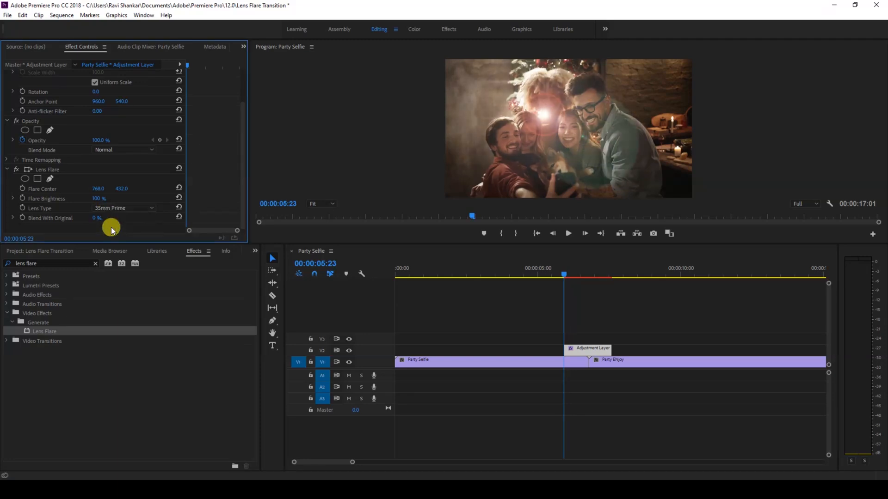
left_click(123, 208)
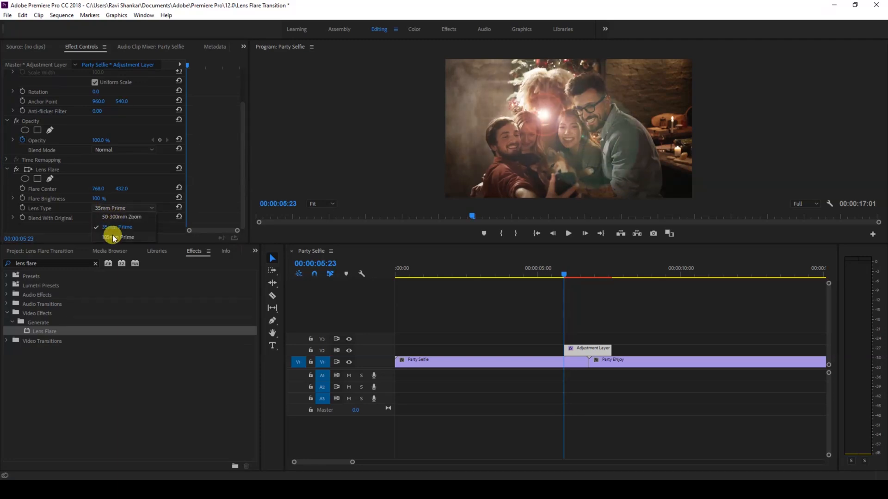
left_click(117, 237)
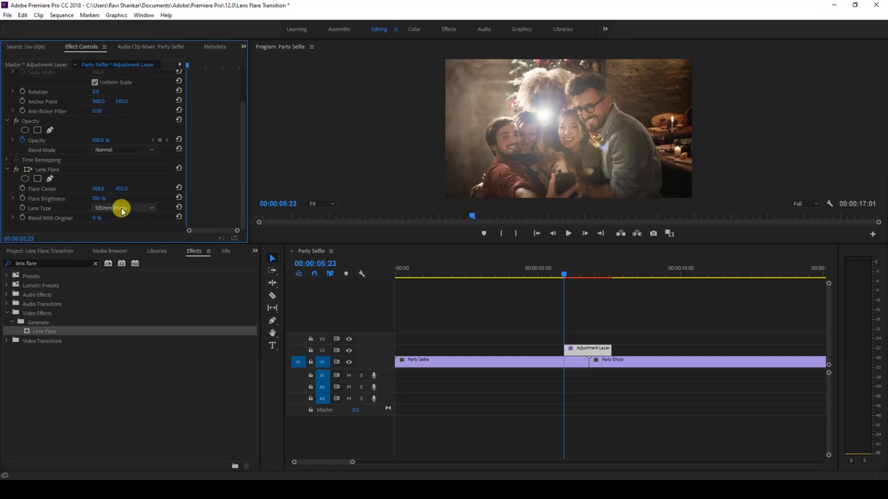
left_click(122, 208)
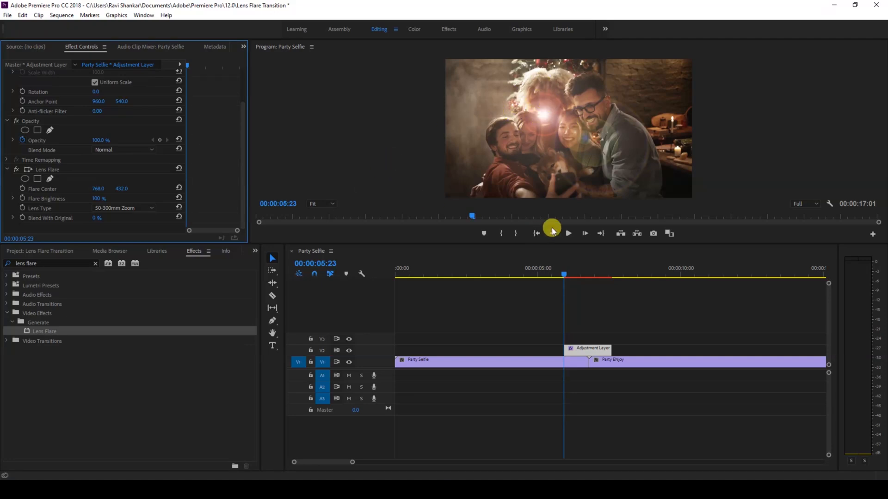
At 00:00:06:20 just after the cut, keyframe the Flare Center to 964, 546
left_click_drag(563, 268, 581, 268)
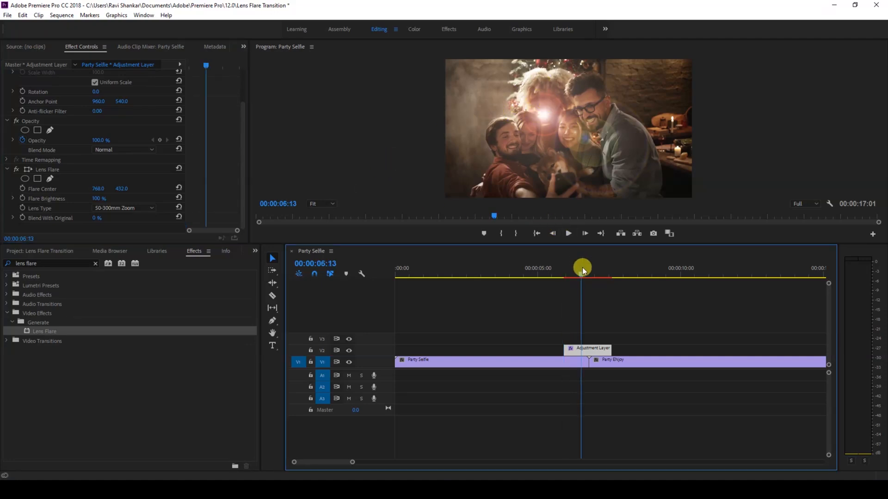
left_click_drag(582, 271, 589, 275)
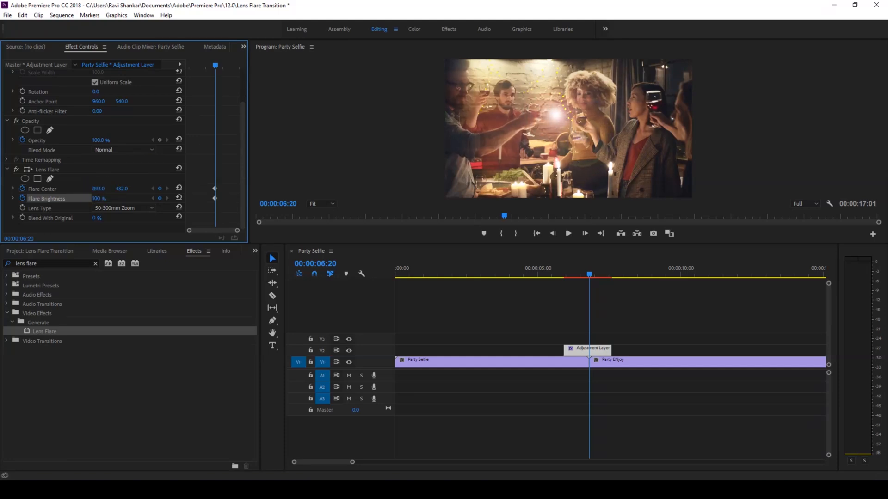
left_click_drag(98, 188, 101, 189)
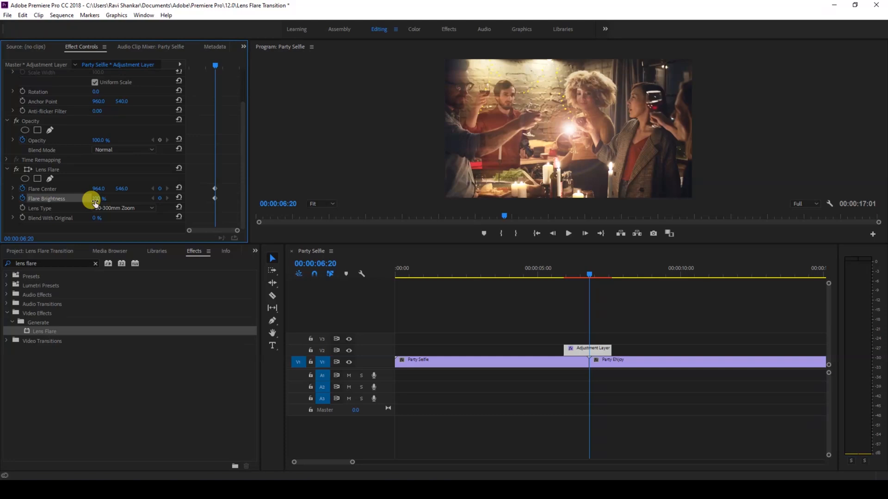
Raise Flare Brightness to 210%, washing out the frame at the transition peak
left_click(104, 198)
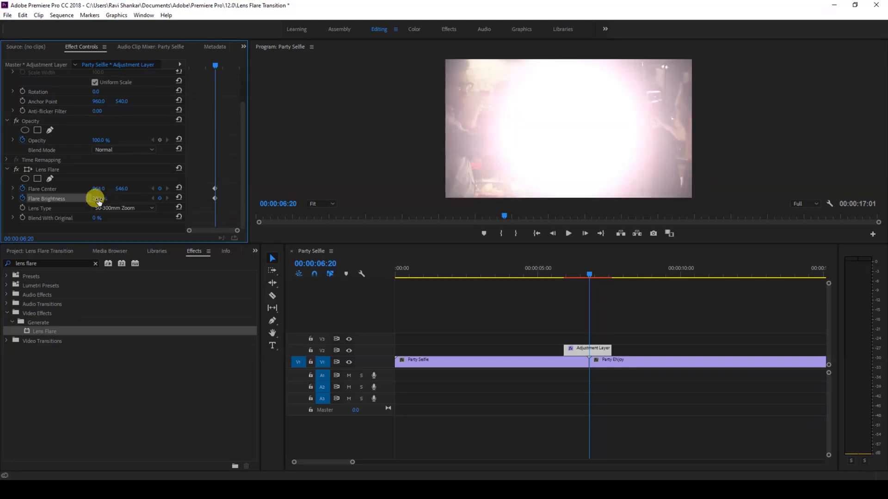
left_click_drag(102, 199, 91, 198)
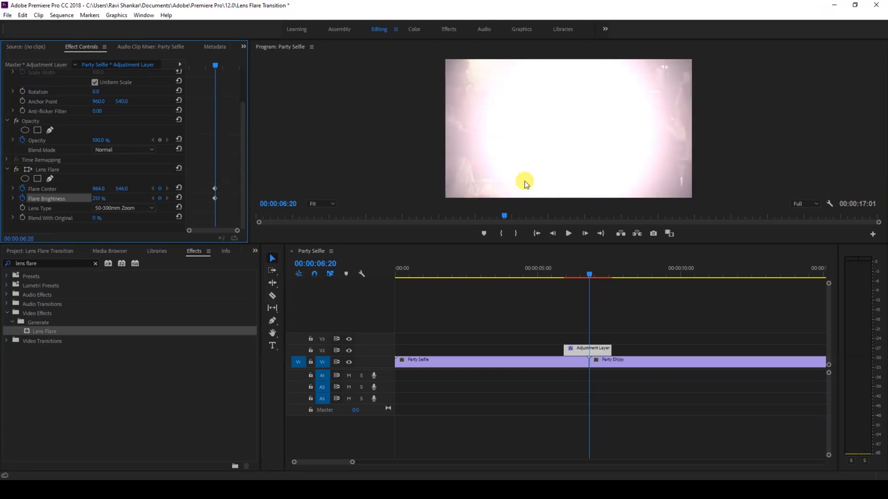
left_click_drag(589, 276, 571, 276)
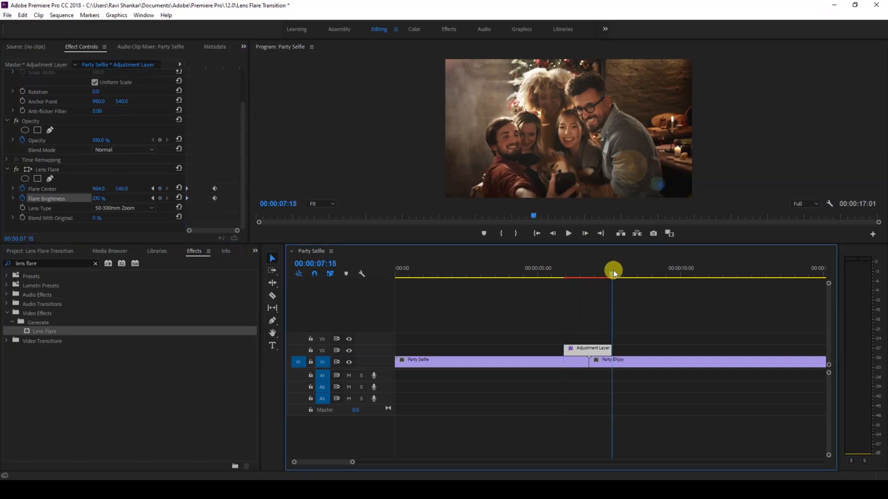
At 7:14, keyframe brightness back to 100% and Flare Center off-frame at 1893, 1276
left_click_drag(613, 271, 611, 276)
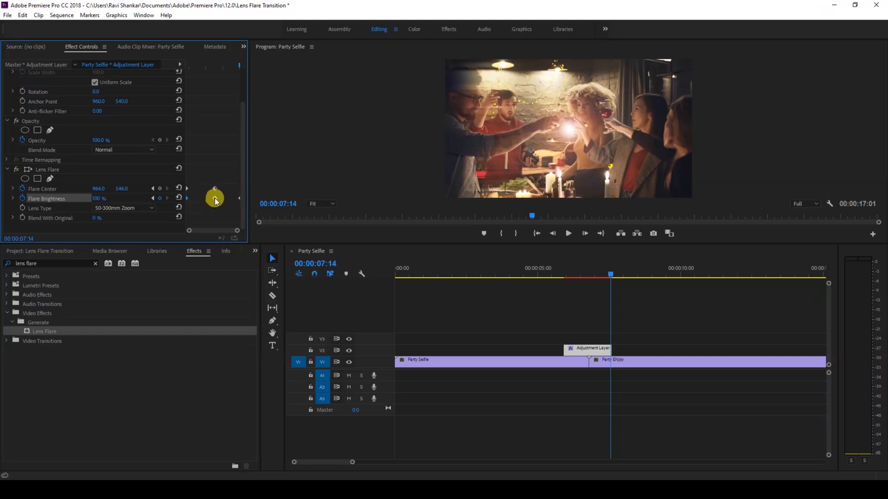
mouse_move(230, 200)
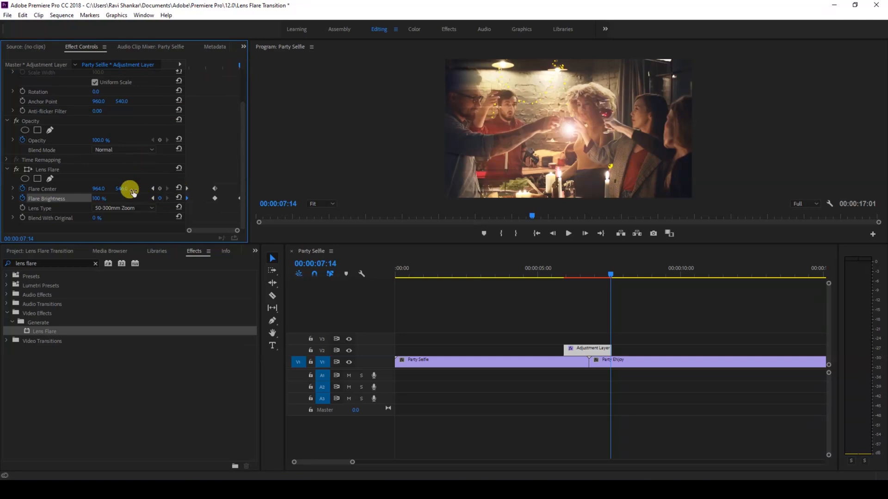
left_click_drag(129, 188, 129, 192)
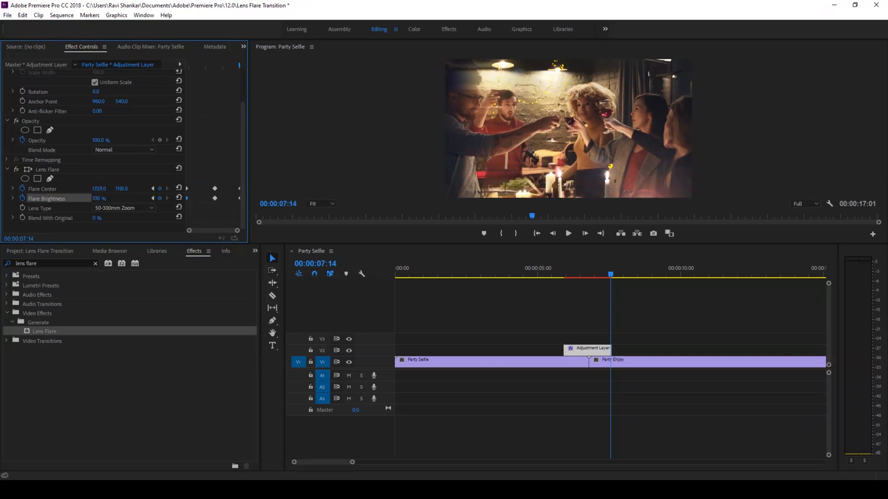
left_click_drag(99, 189, 119, 190)
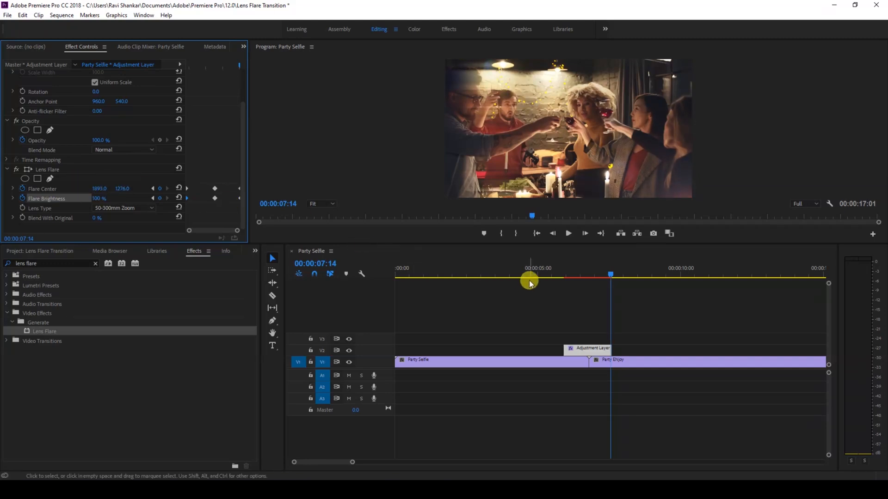
left_click_drag(529, 278, 496, 277)
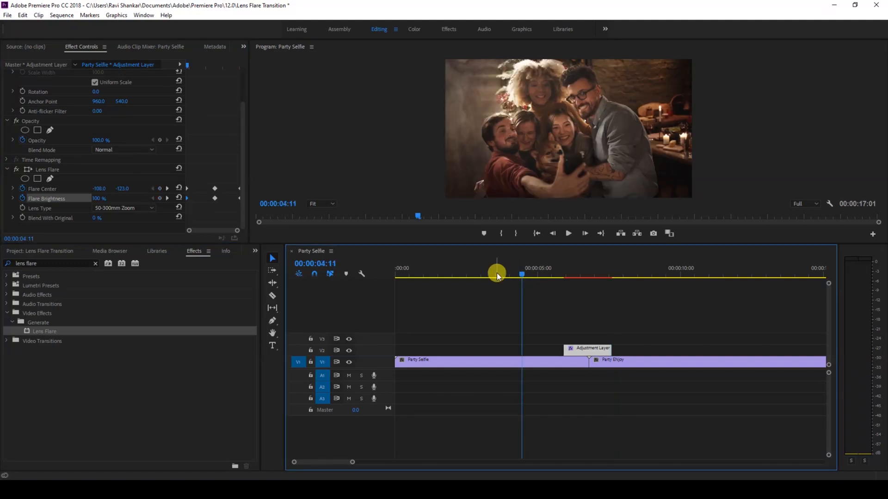
left_click(567, 233)
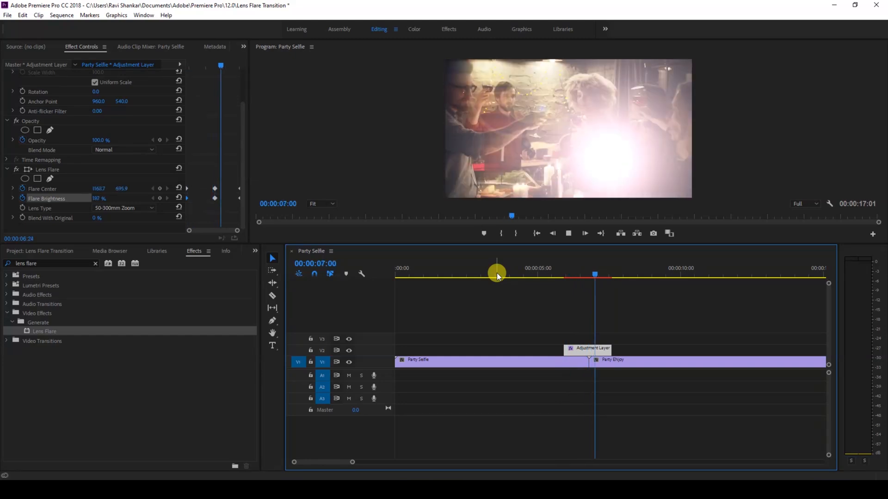
left_click_drag(496, 274, 537, 275)
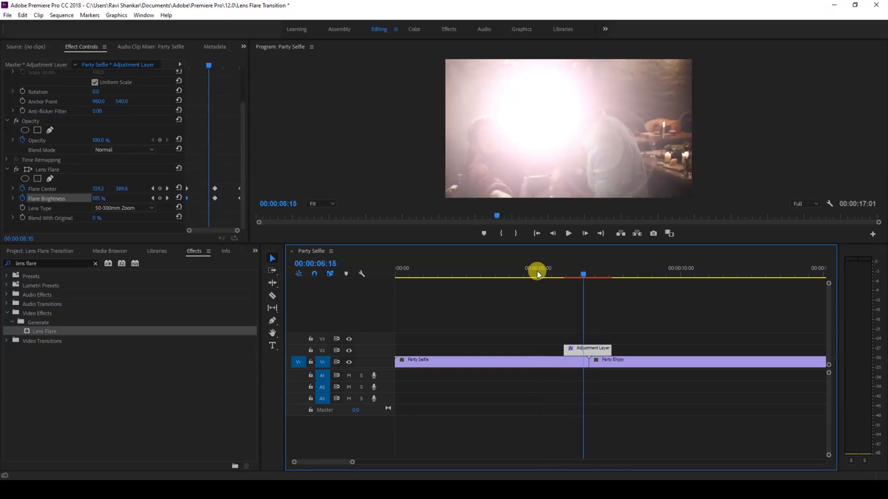
left_click_drag(536, 274, 588, 277)
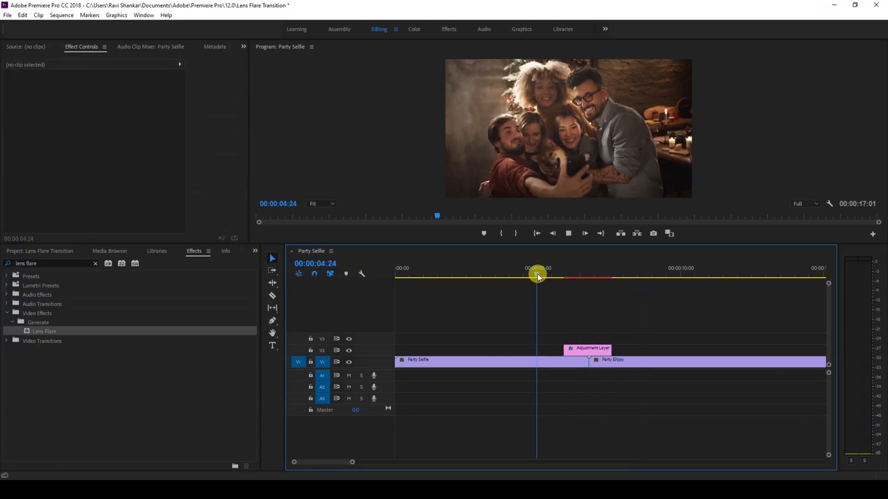
left_click_drag(537, 276, 581, 276)
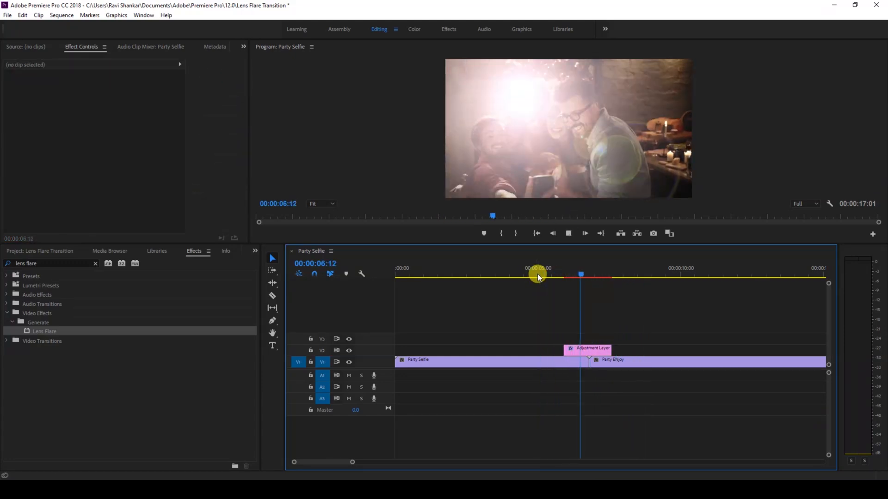